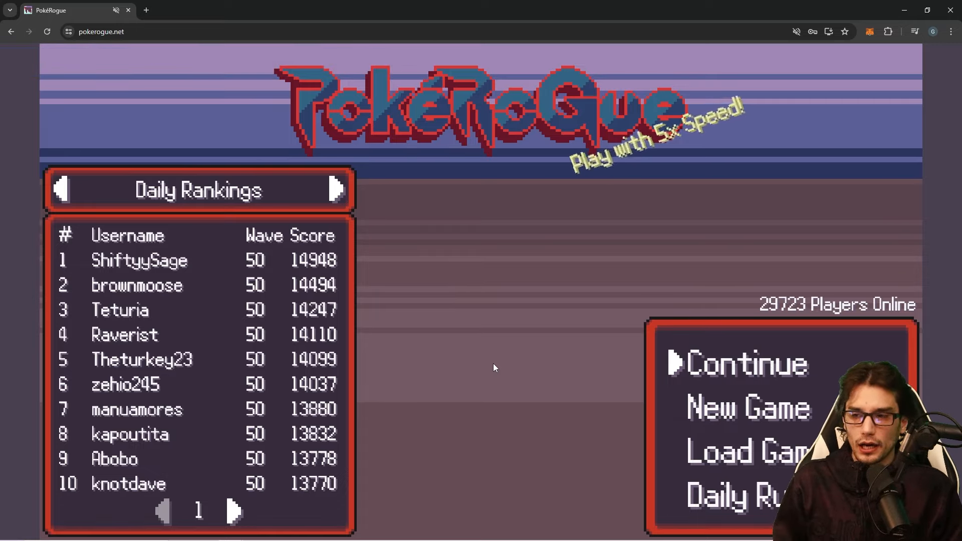
Step: Choose New Game on the title screen to reach starter selection
key("ArrowDown")
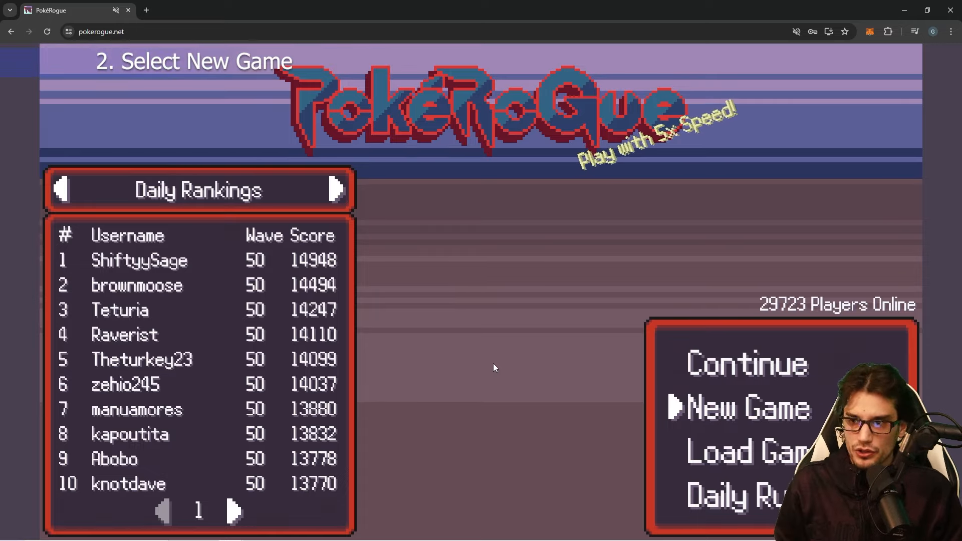
left_click(744, 407)
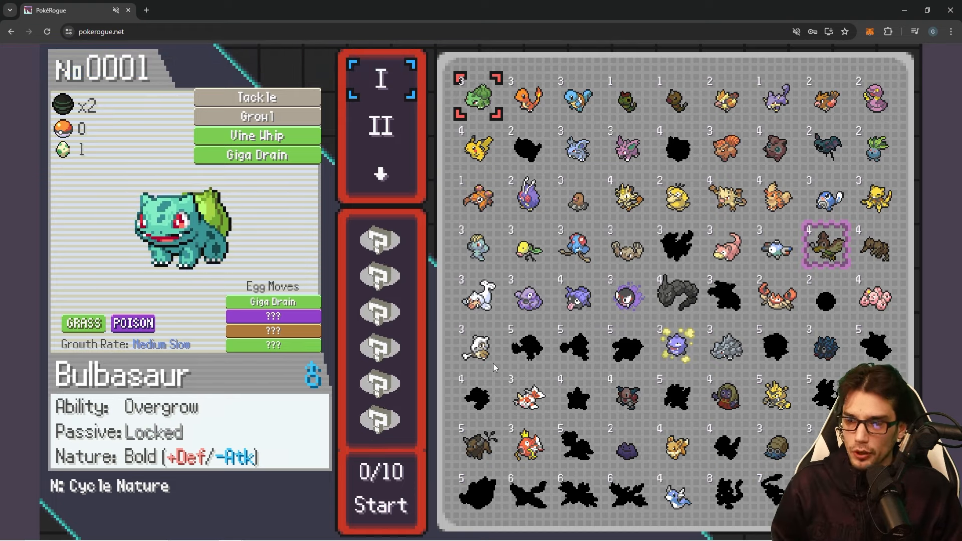
Step: Search the sources for showusecandies and add a breakpoint on line 7486 above it
key("F12")
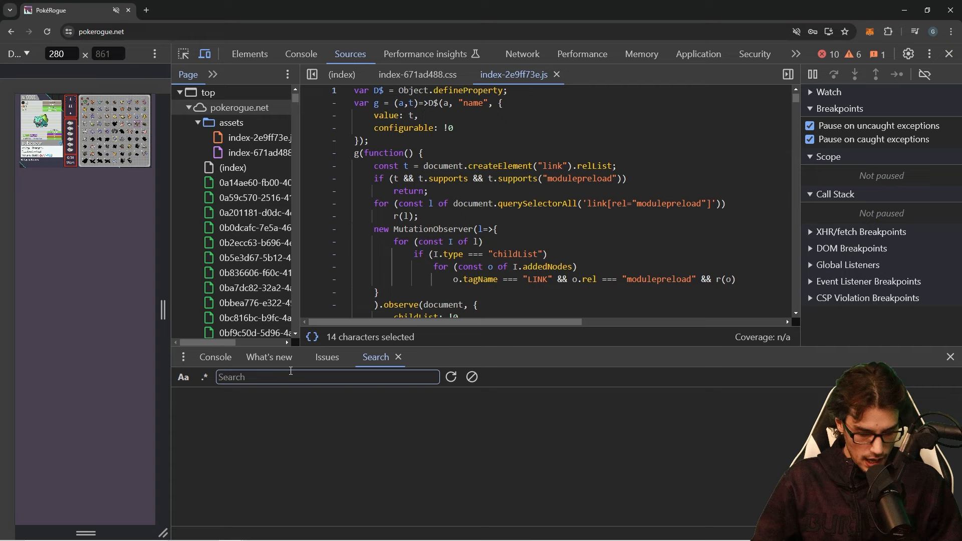
type("showusecandies")
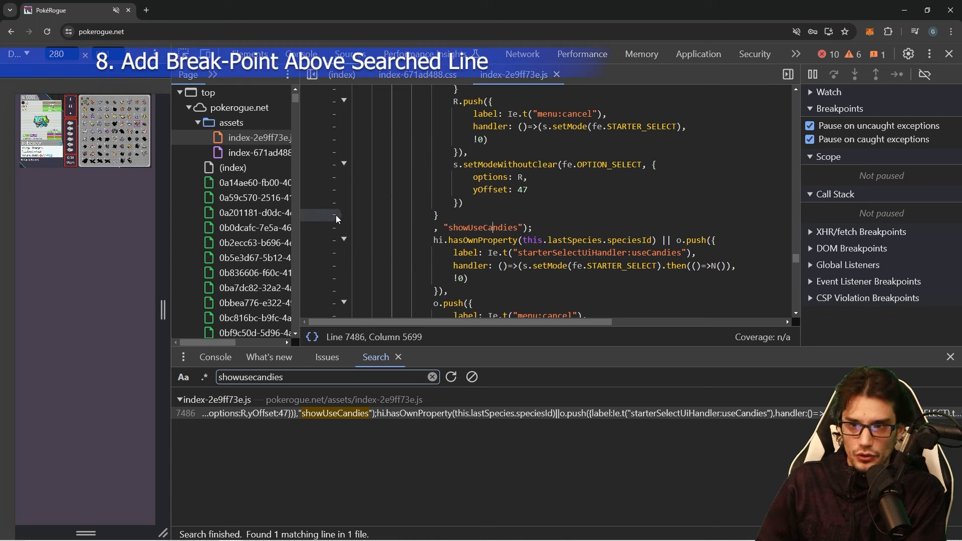
right_click(335, 216)
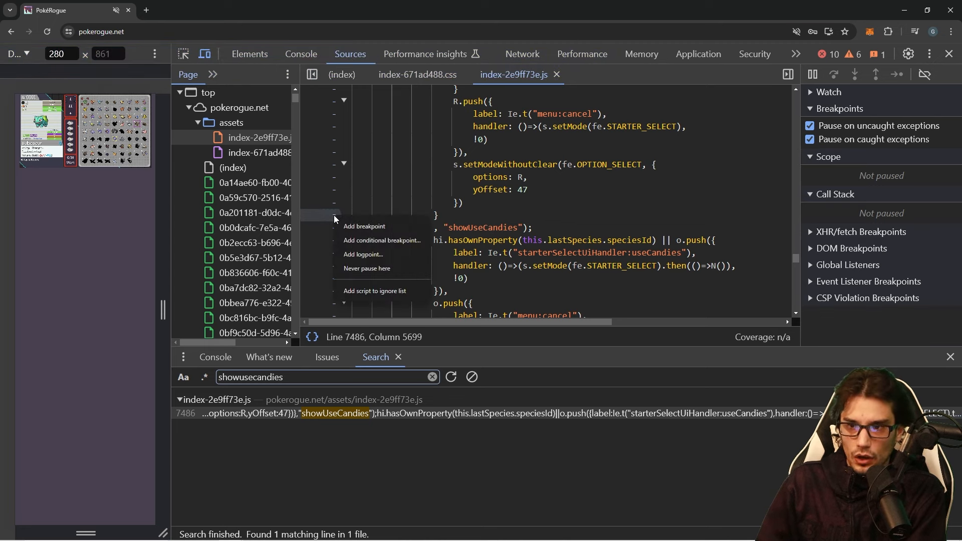
mouse_move(387, 233)
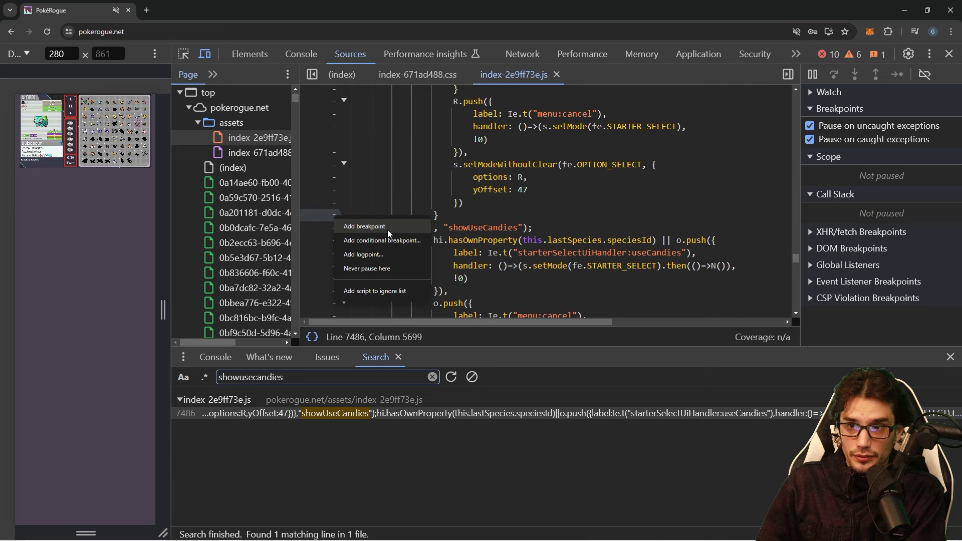
left_click(381, 240)
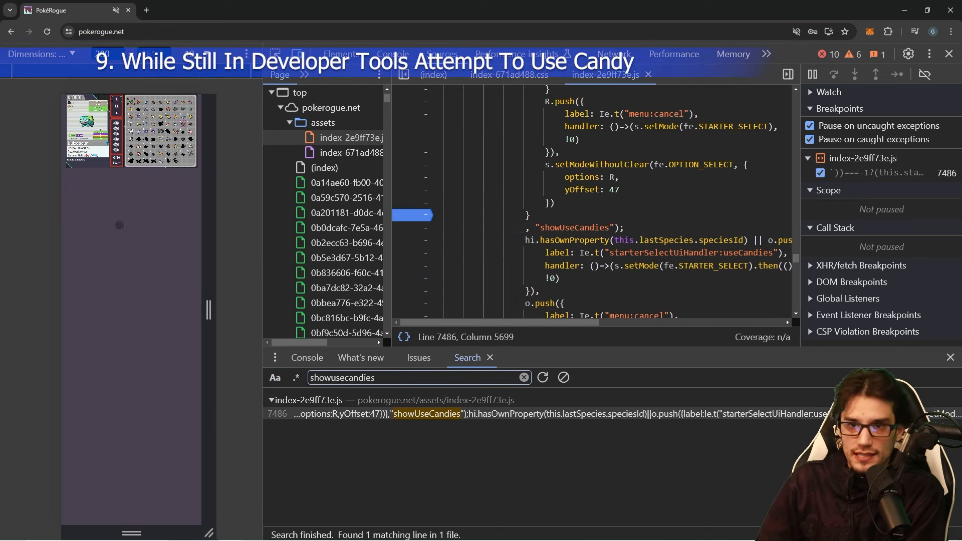
Step: Trigger Use Candies so the game pauses at the breakpoint, then switch to the Console
scroll("down", 3)
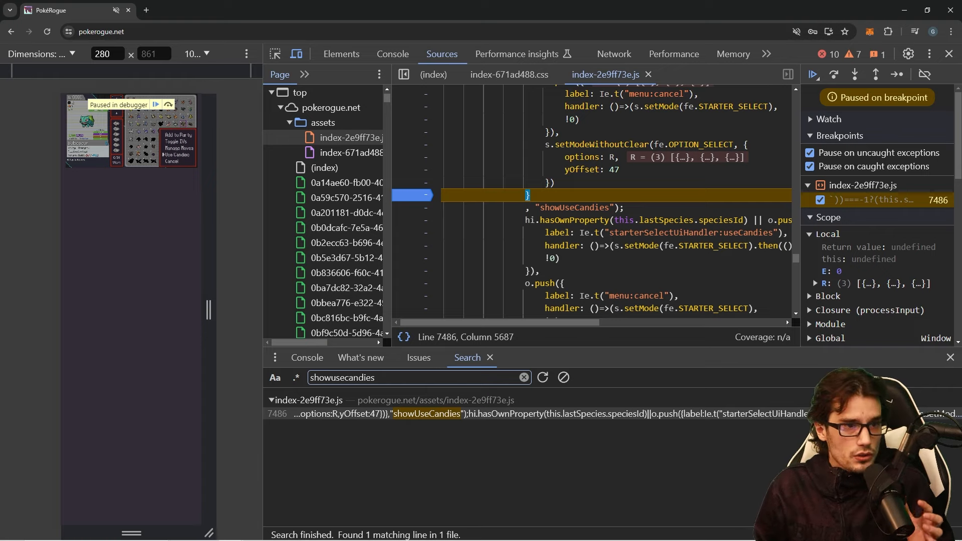
left_click(393, 54)
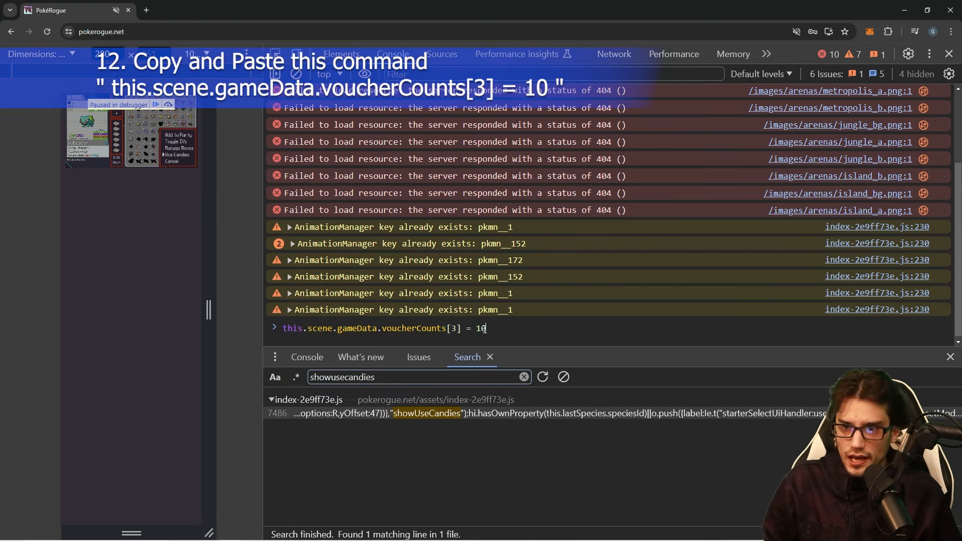
Step: Run this.scene.gameData.voucherCounts[3] = 10 in the console
key("Enter")
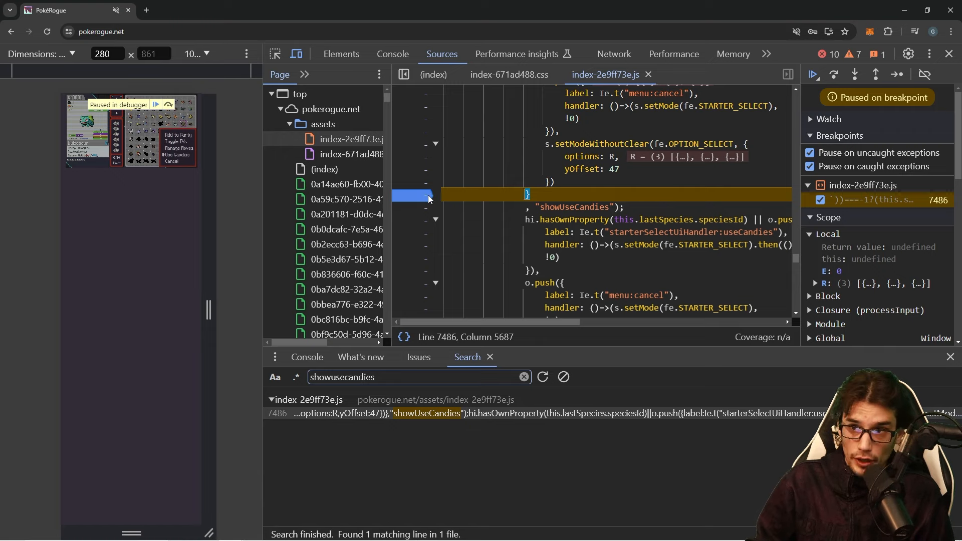
Step: Clear the line 7486 breakpoint and resume script execution
left_click(813, 74)
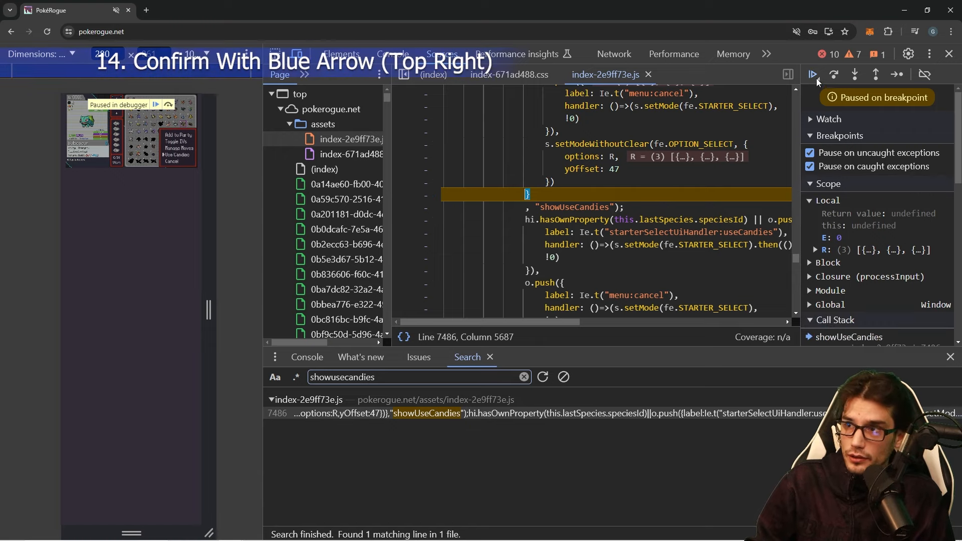
left_click(812, 74)
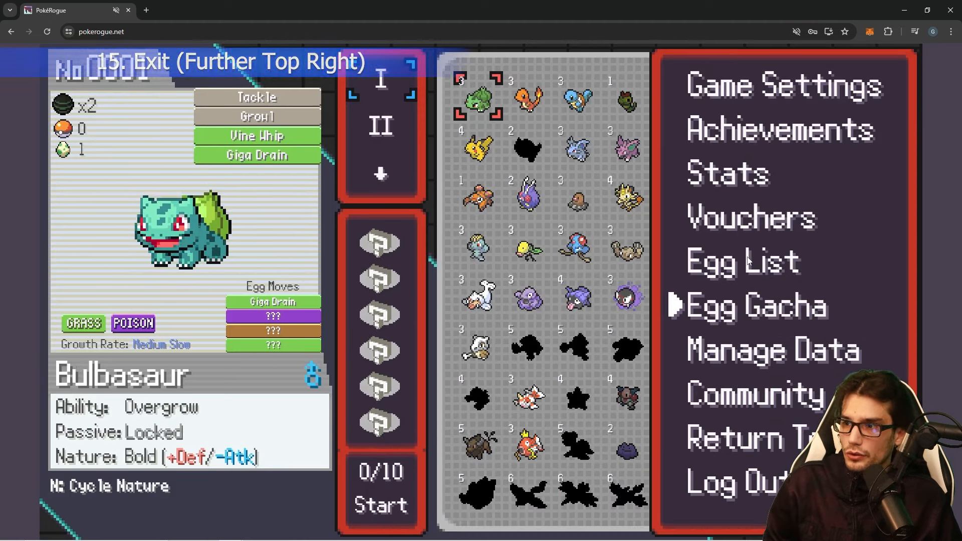
Step: Select Egg List from the game menu to view the grid of eggs
left_click(755, 306)
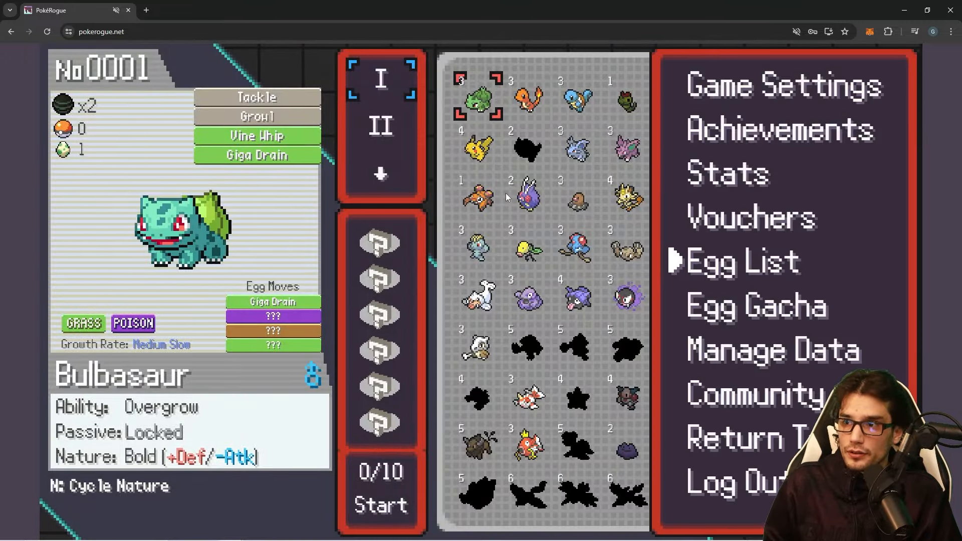
left_click(743, 261)
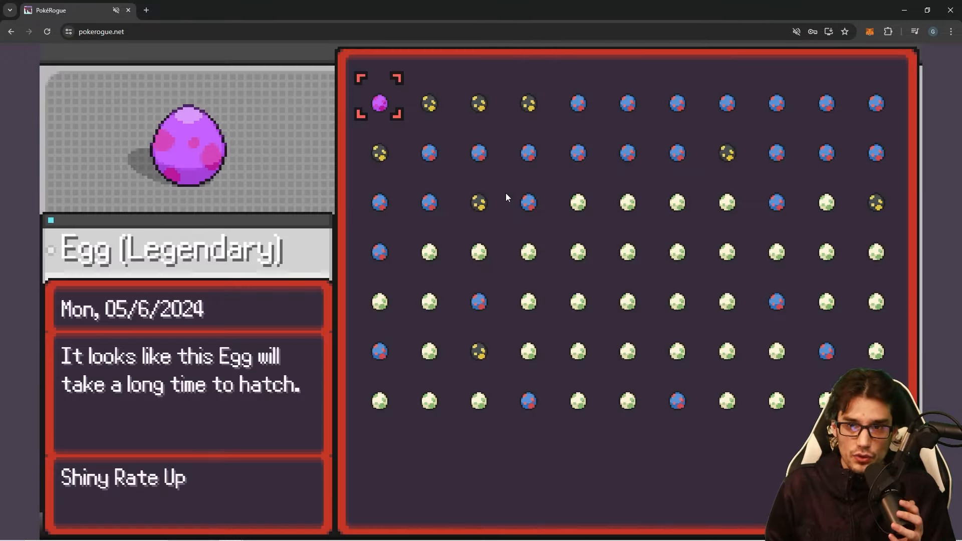